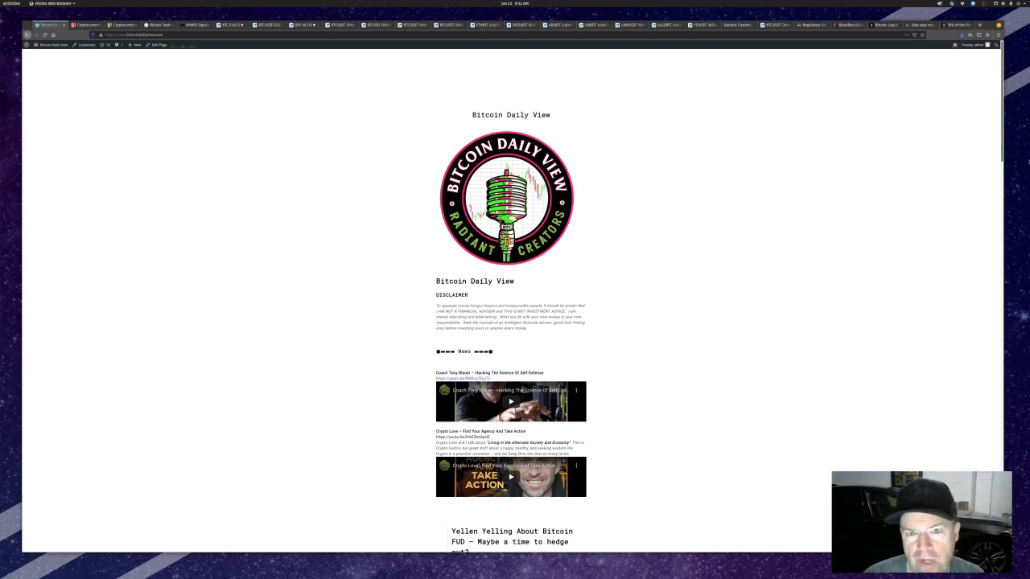
mouse_move(757, 219)
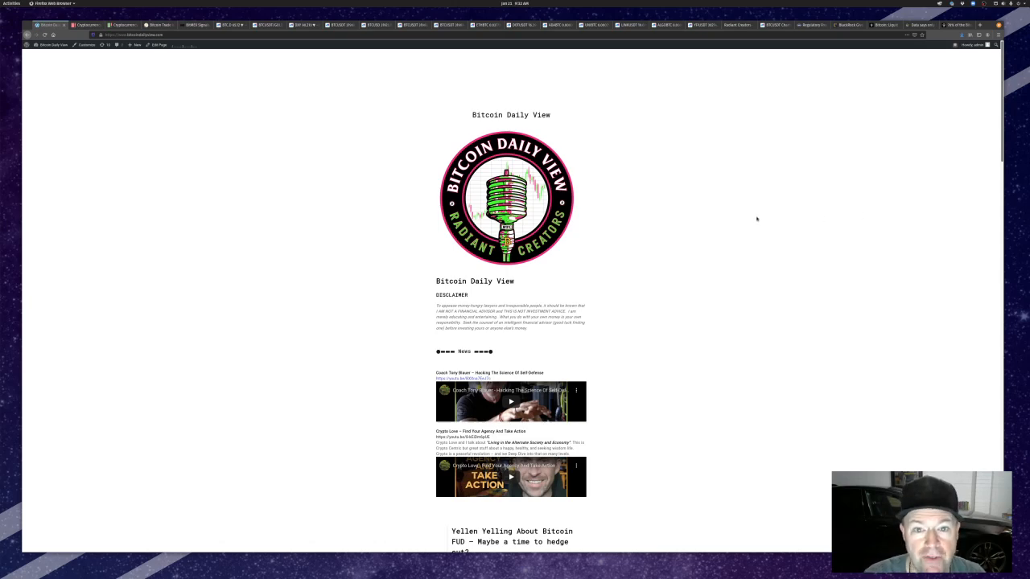
Scroll past the news videos to the Yellen post and Great Reset section, then move to the crypto market data page
scroll(down, 3)
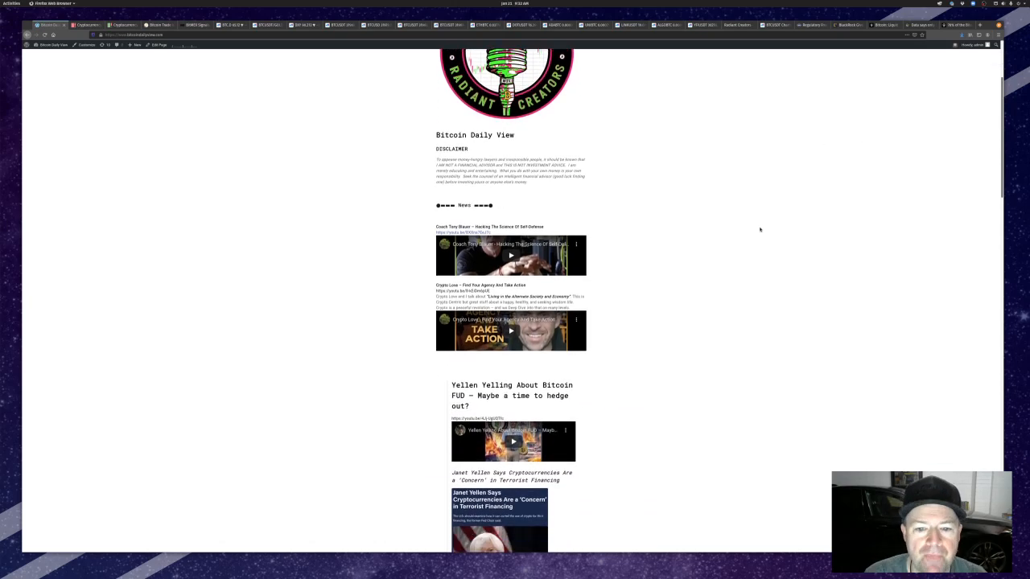
scroll(down, 3)
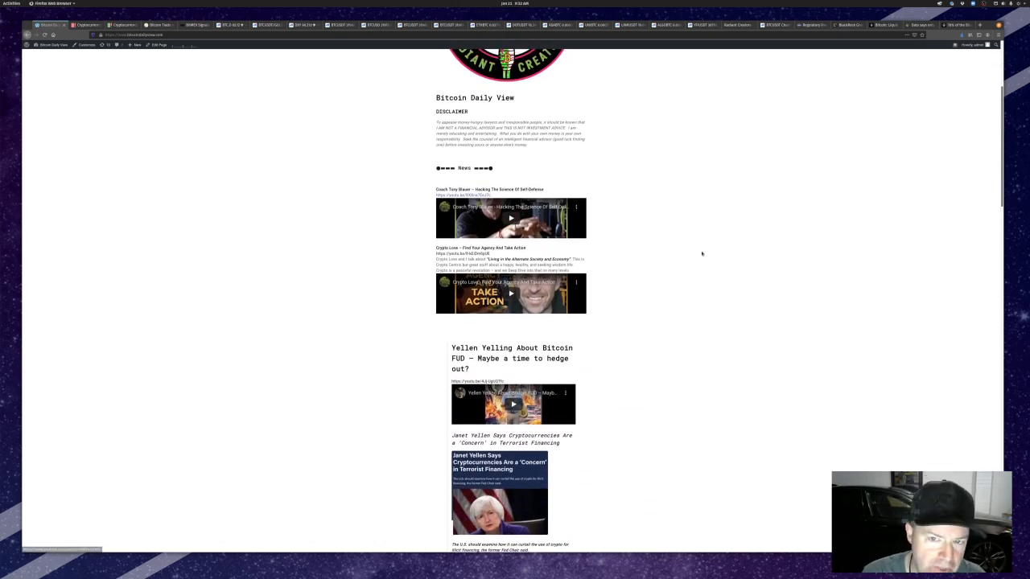
scroll(down, 3)
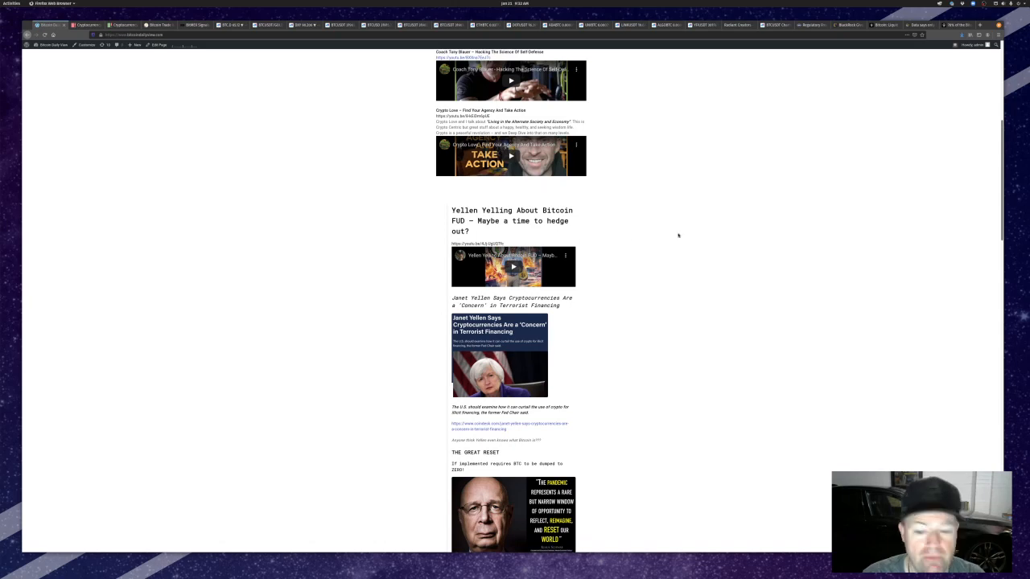
scroll(down, 3)
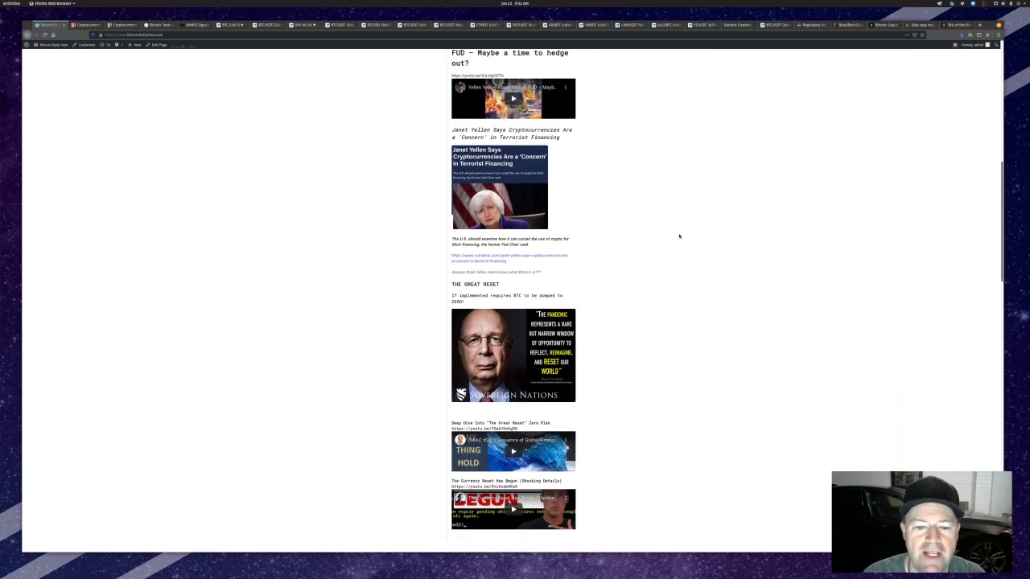
mouse_move(637, 277)
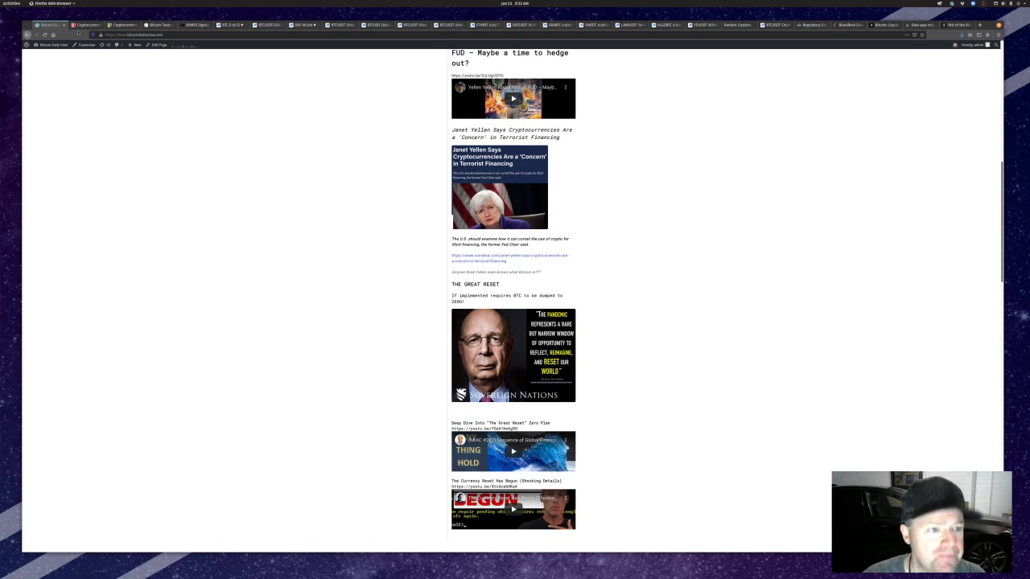
click(90, 25)
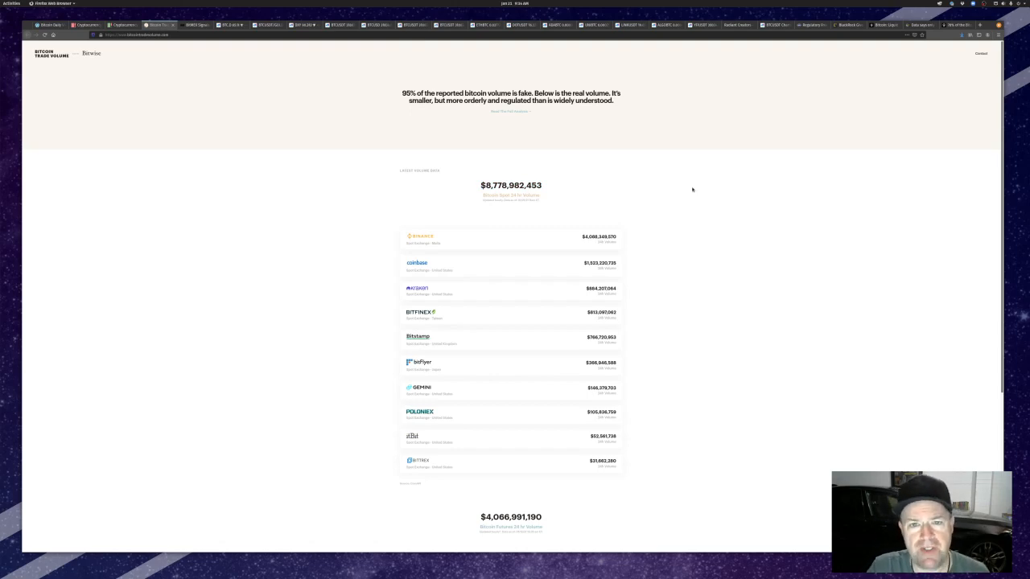
mouse_move(615, 256)
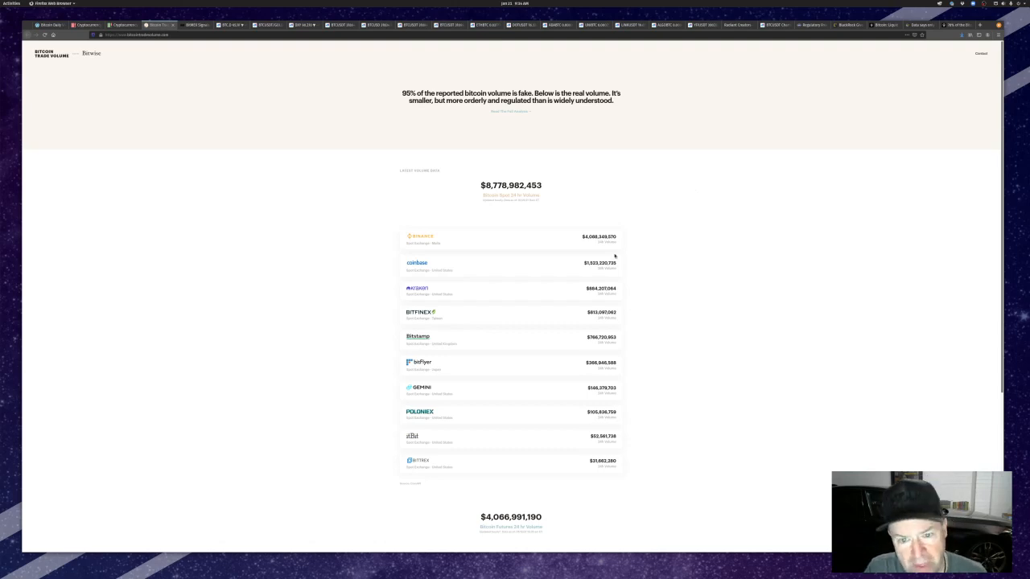
mouse_move(659, 235)
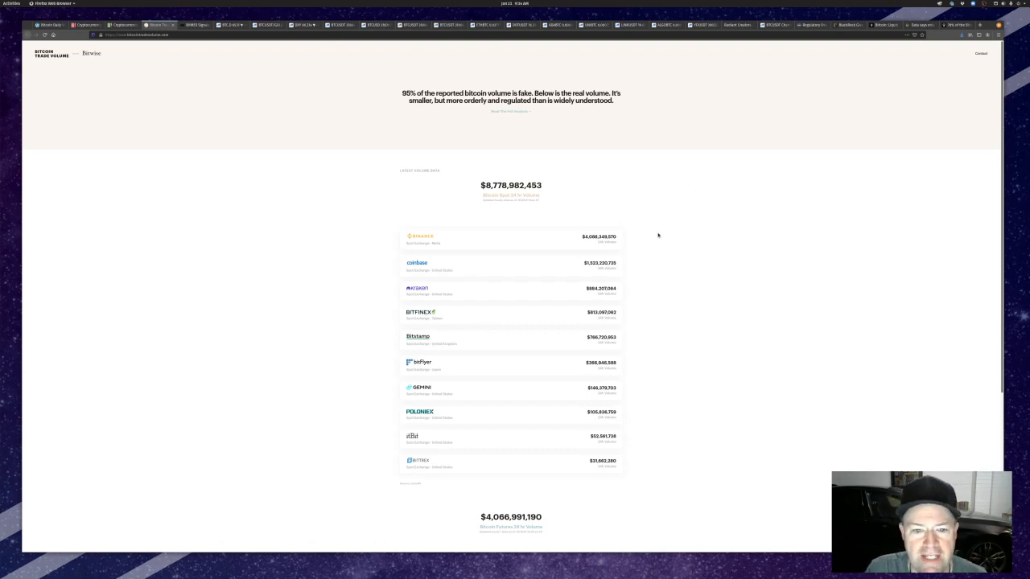
mouse_move(359, 186)
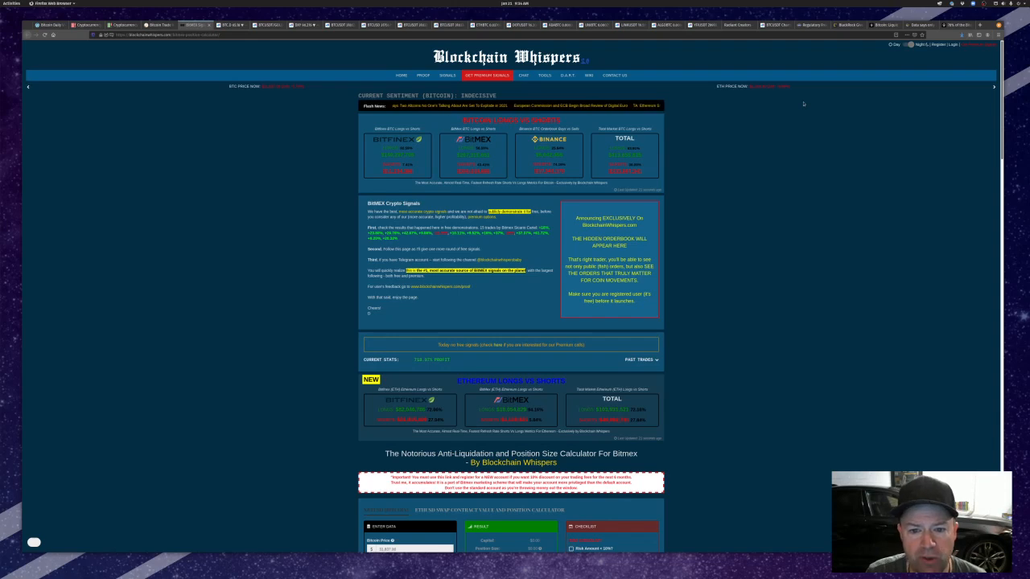
mouse_move(310, 118)
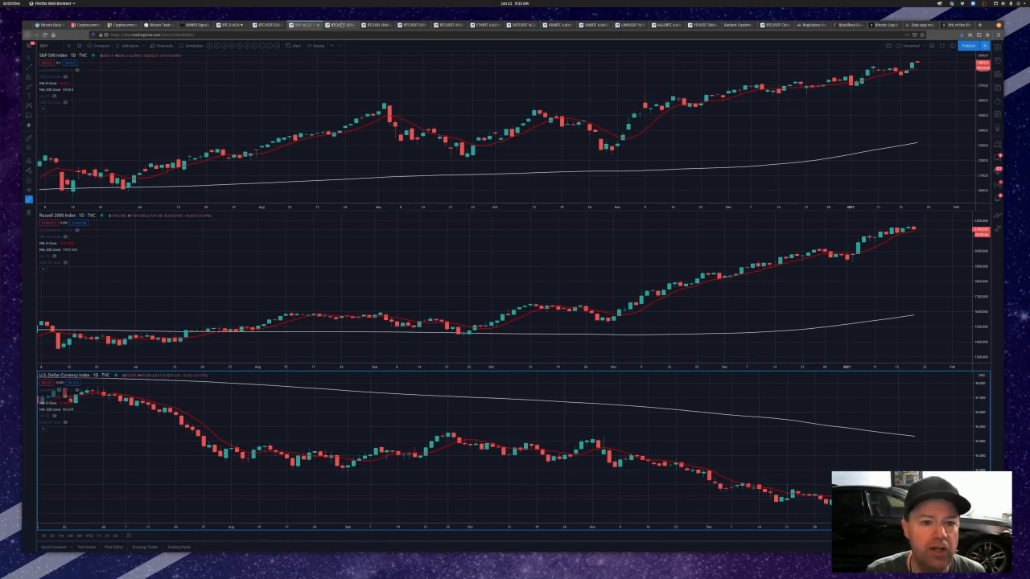
Bring up the BTCUSDT perpetual contract candlestick chart
click(341, 25)
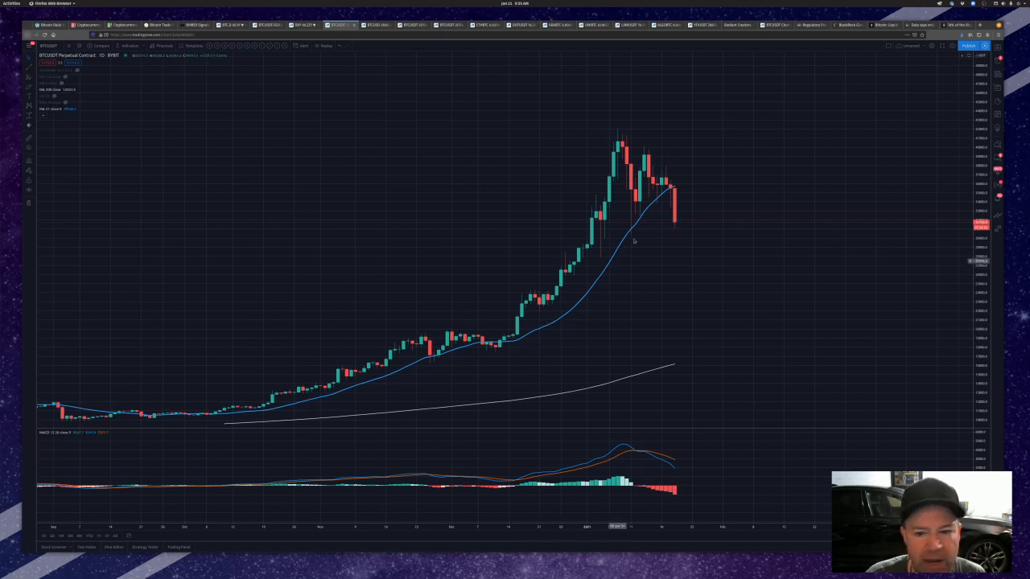
mouse_move(657, 220)
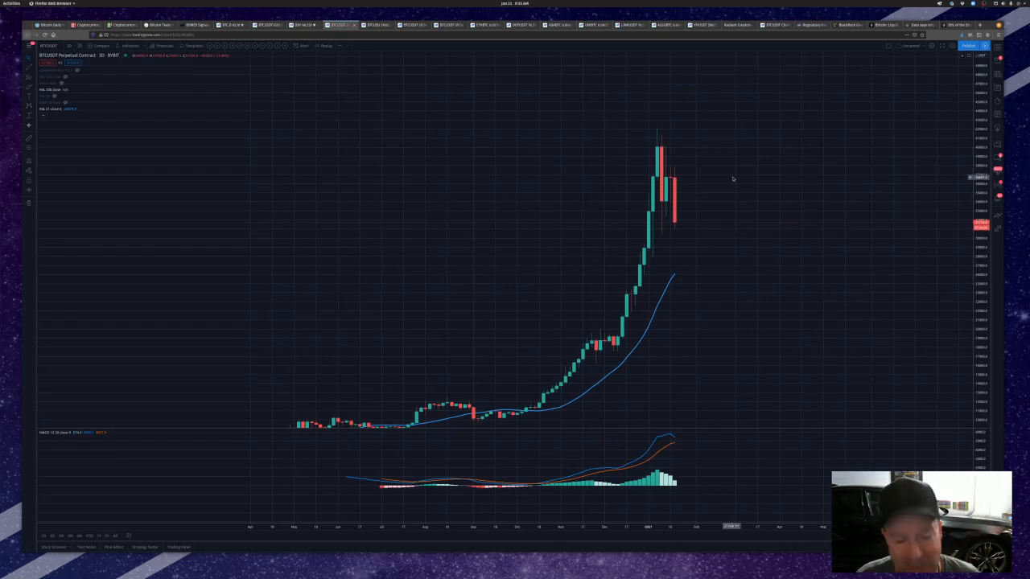
mouse_move(718, 193)
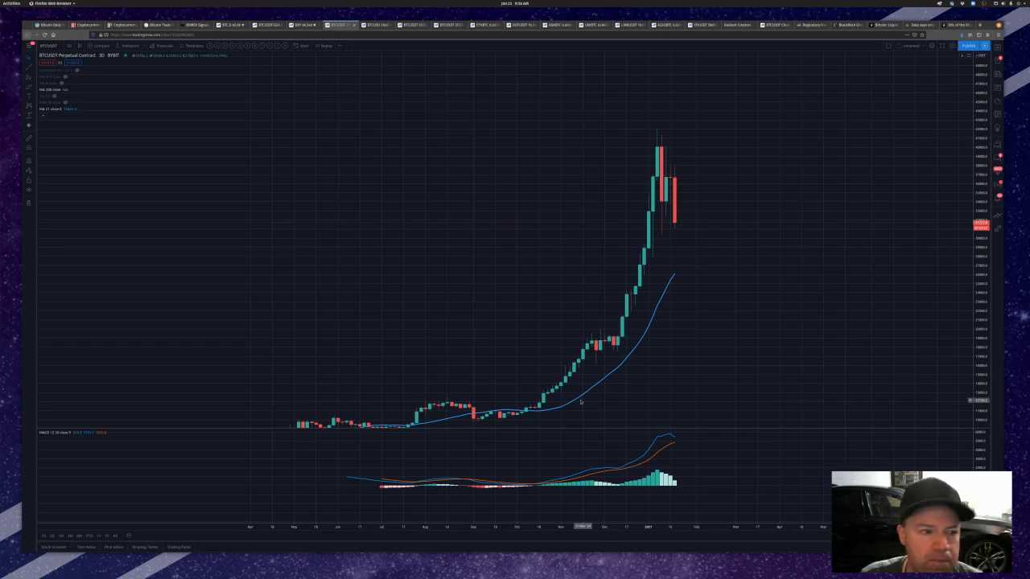
mouse_move(675, 280)
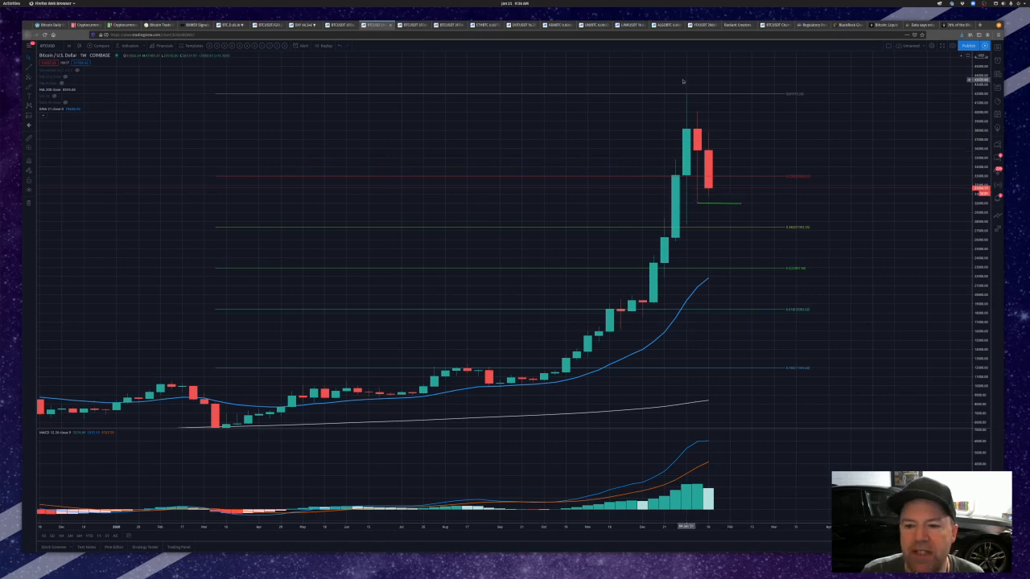
mouse_move(716, 163)
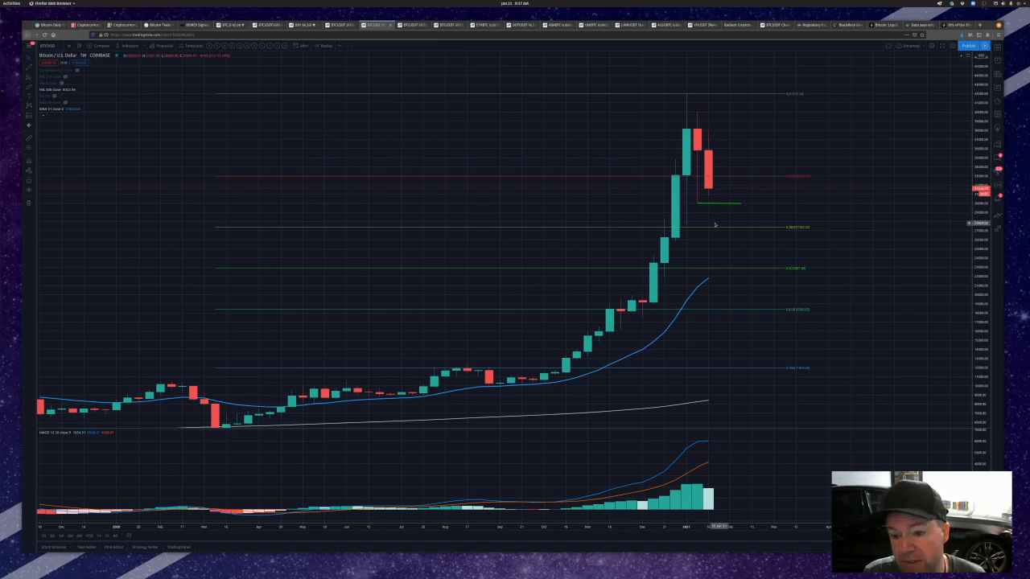
mouse_move(608, 199)
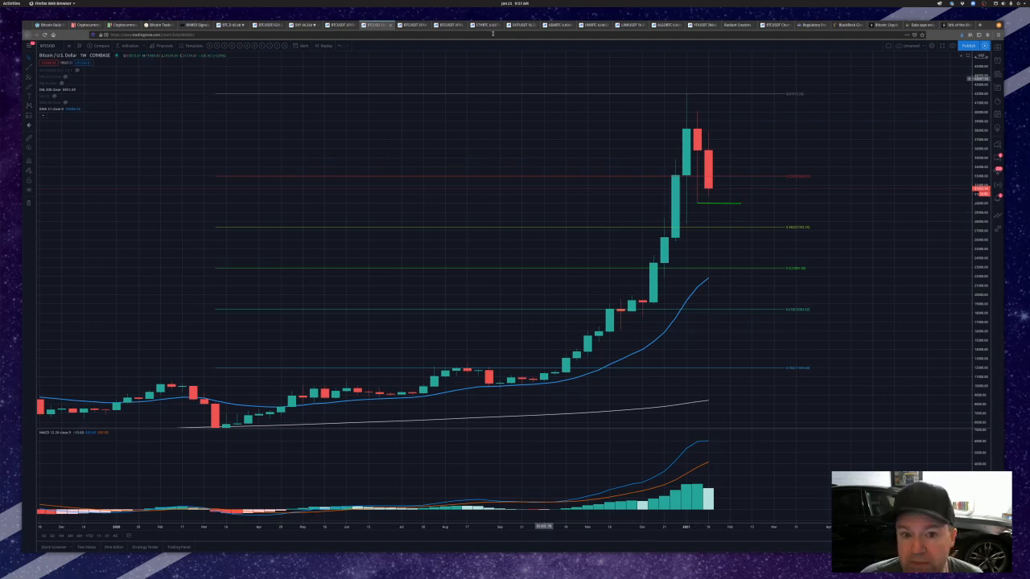
Bring up the Bitcoin perpetual chart with the triangle pattern and support zones
click(411, 23)
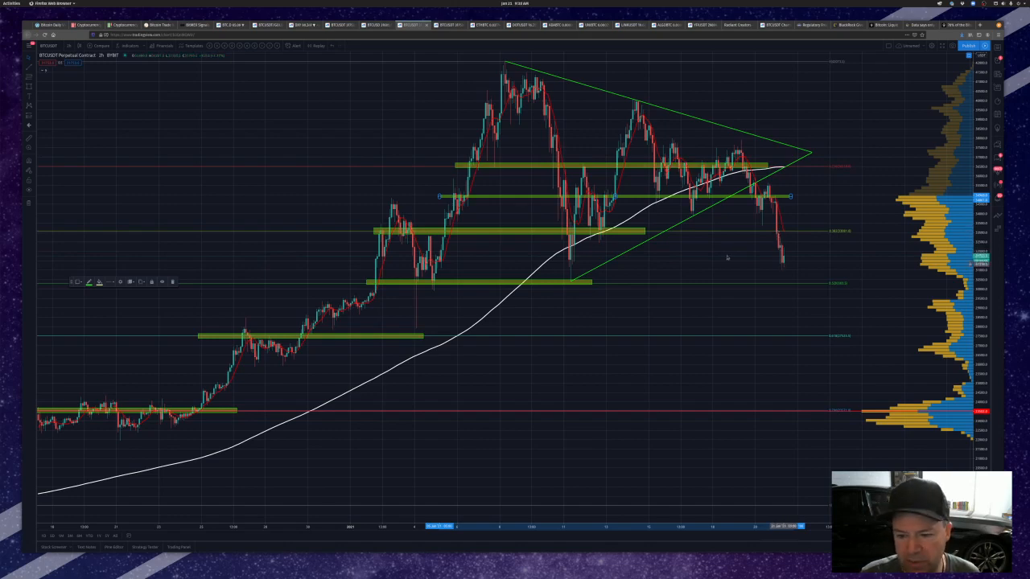
mouse_move(625, 428)
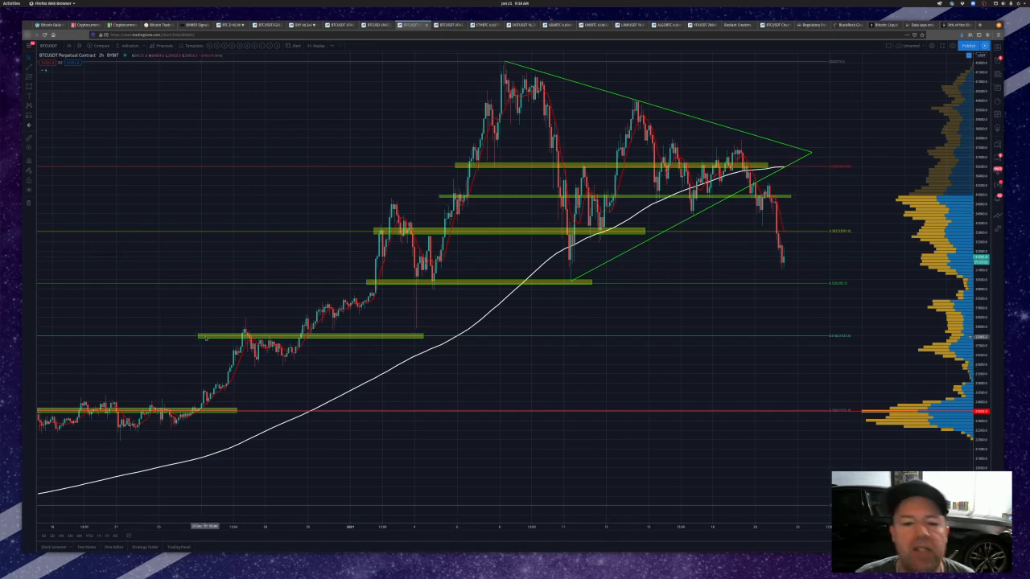
mouse_move(827, 302)
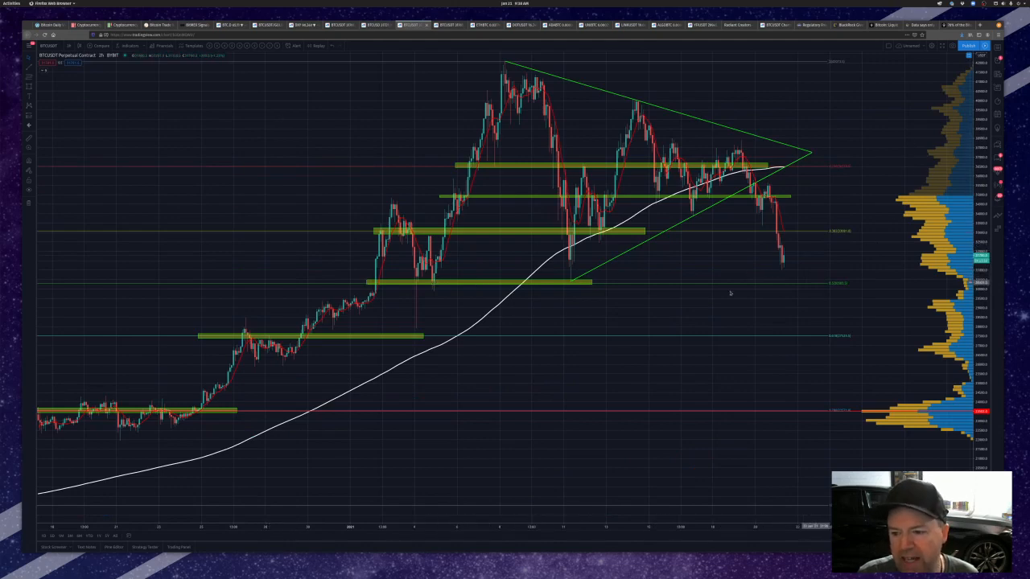
mouse_move(931, 293)
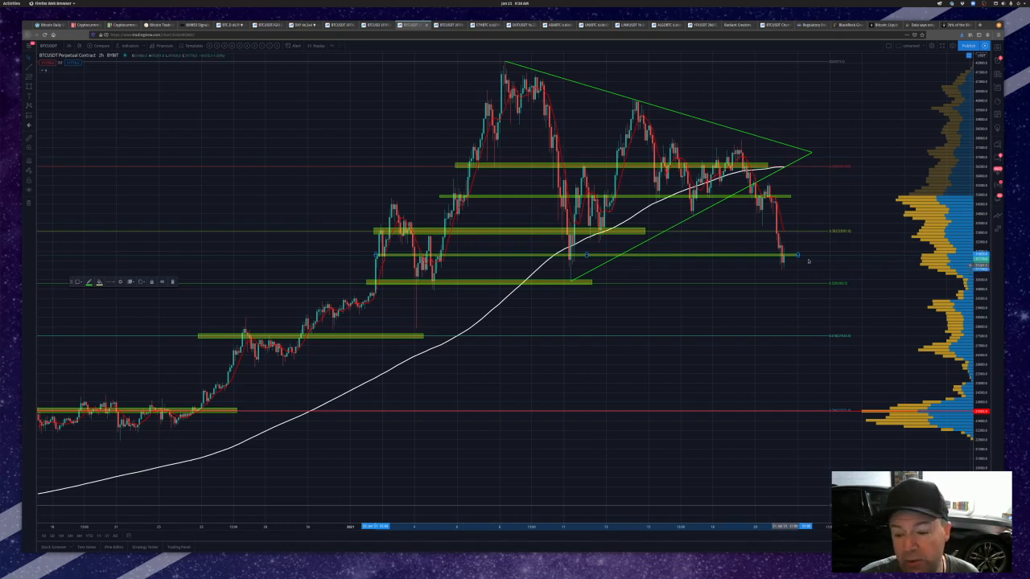
mouse_move(791, 283)
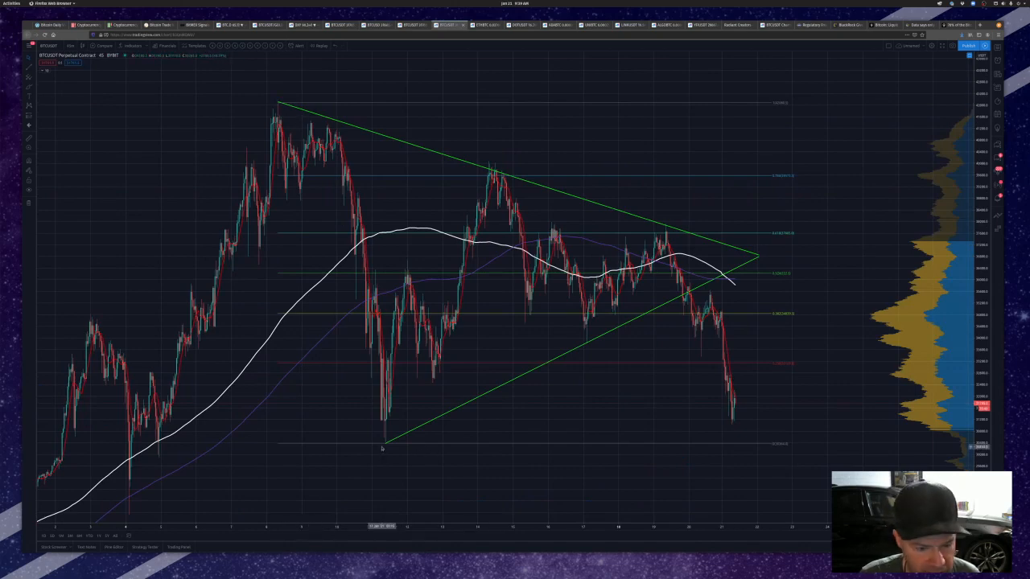
mouse_move(729, 444)
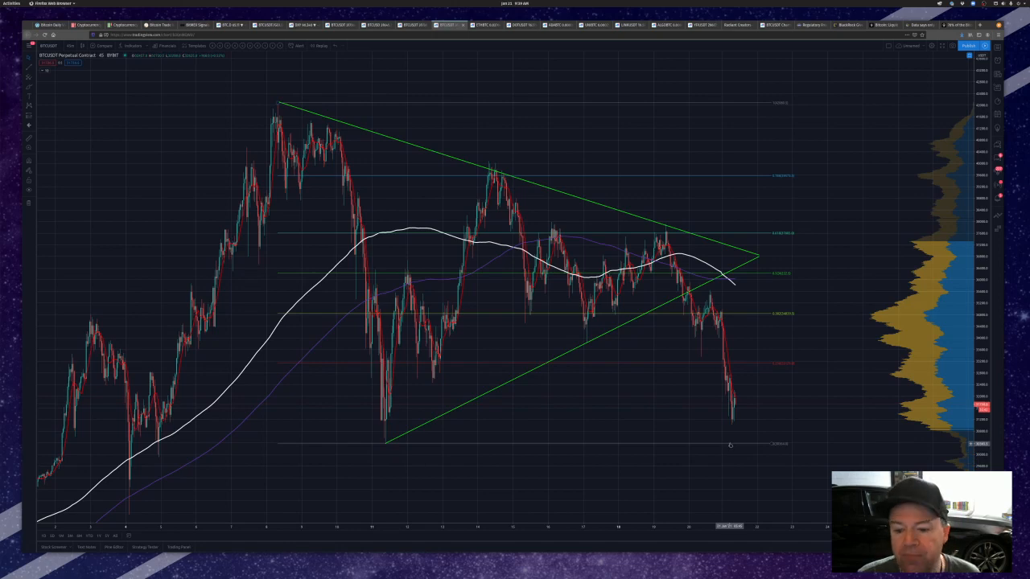
mouse_move(892, 318)
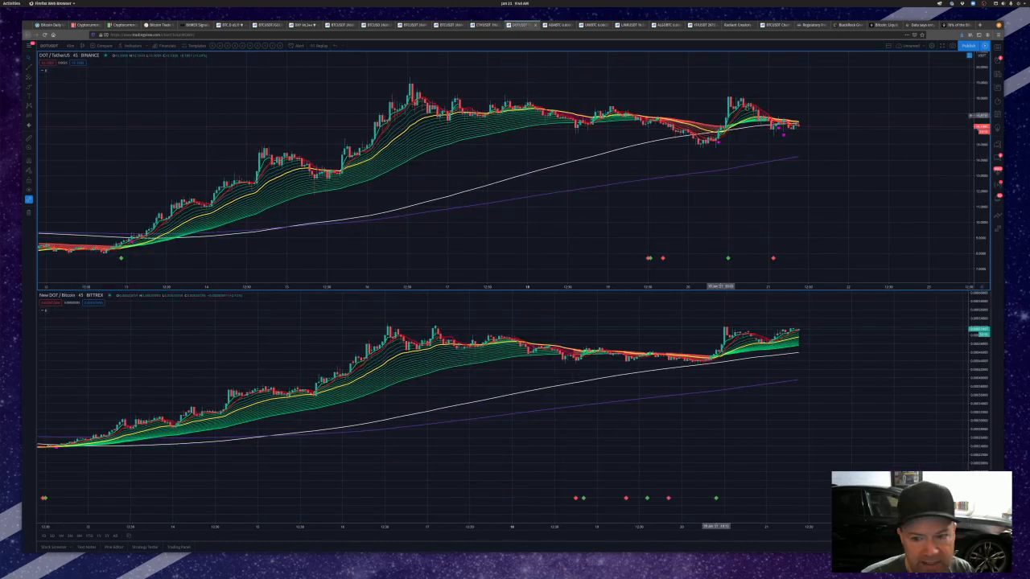
mouse_move(625, 164)
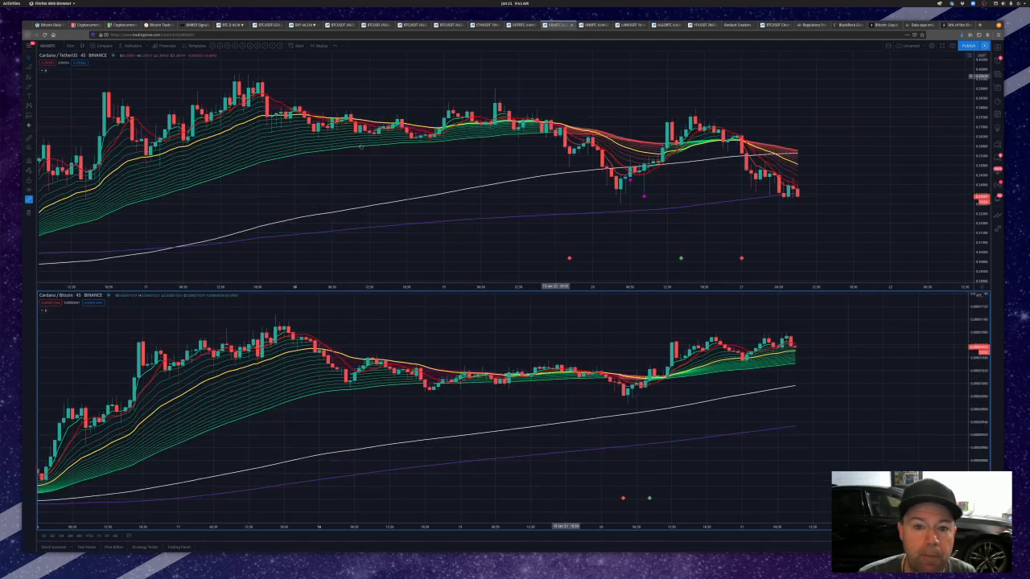
mouse_move(715, 170)
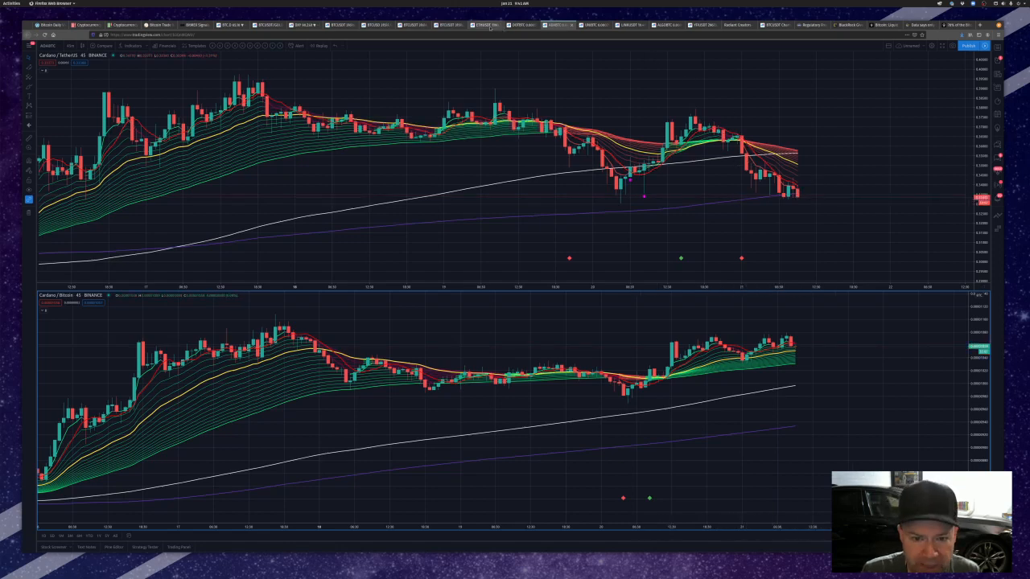
click(483, 31)
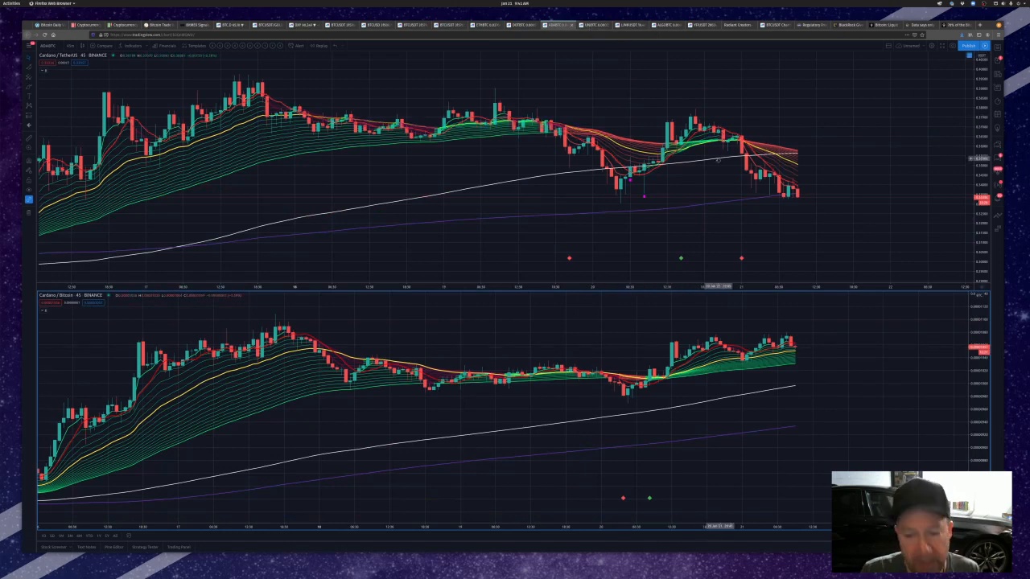
mouse_move(811, 260)
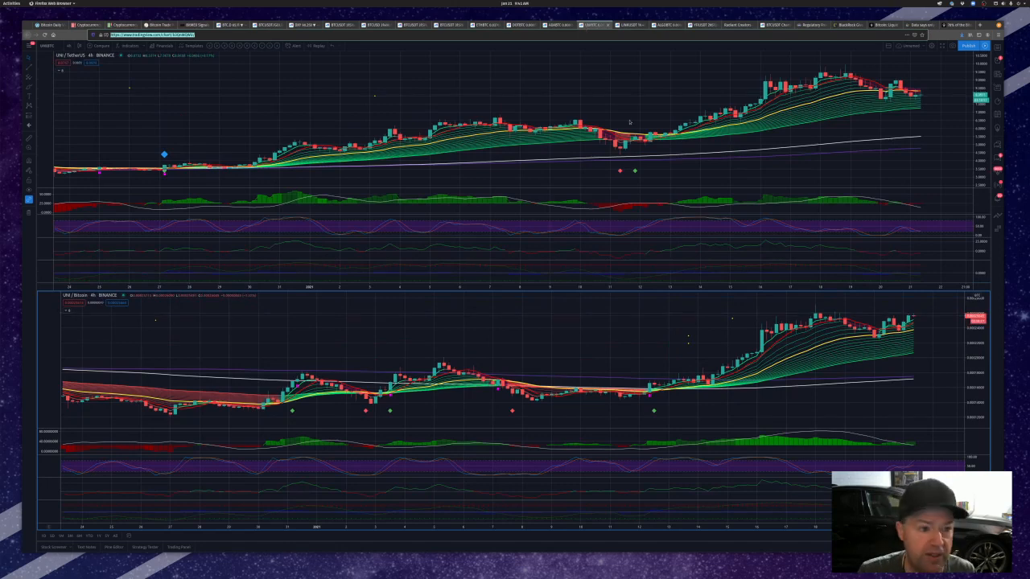
mouse_move(654, 103)
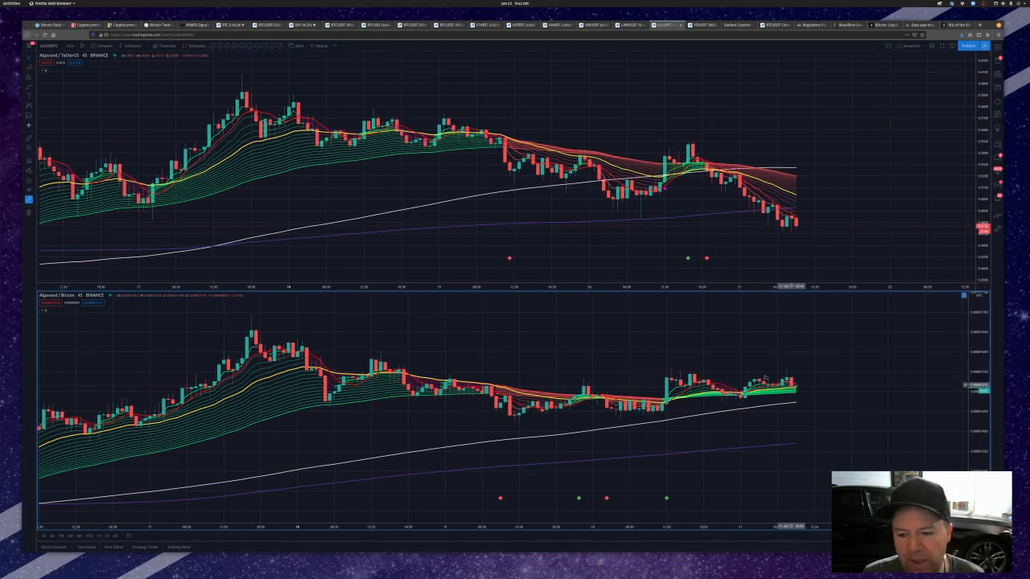
View the next altcoin pair chart, then the BTCUSDT perpetual overview near 31,517
click(705, 29)
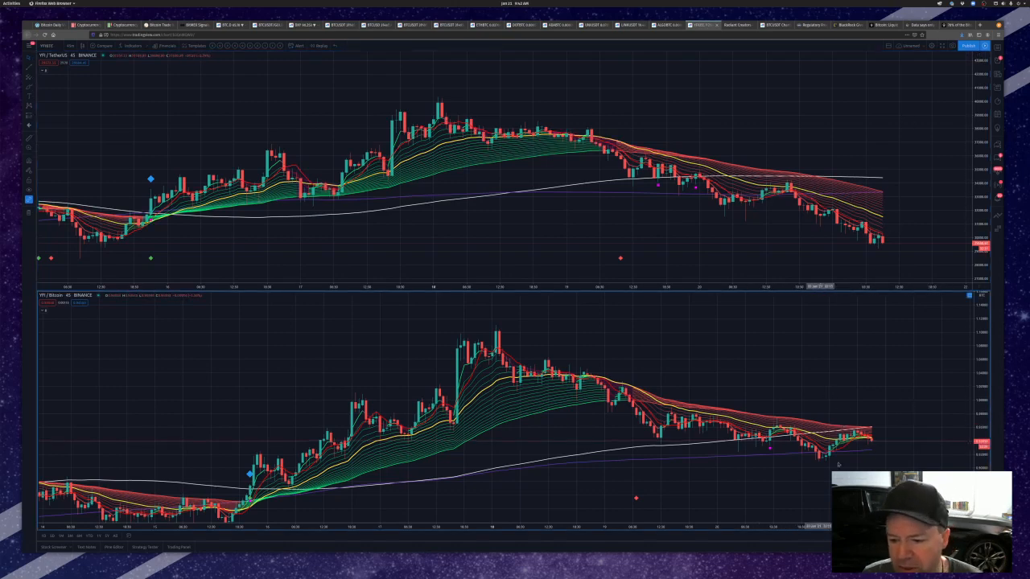
click(734, 29)
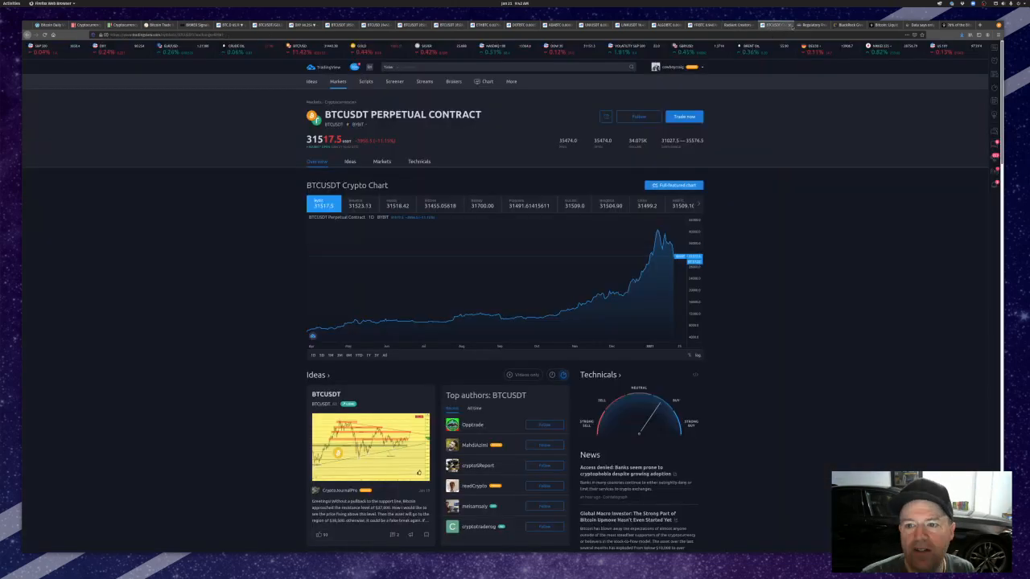
Bring up the Regulatory Freeze Pending Review memo and scroll into its text
click(801, 26)
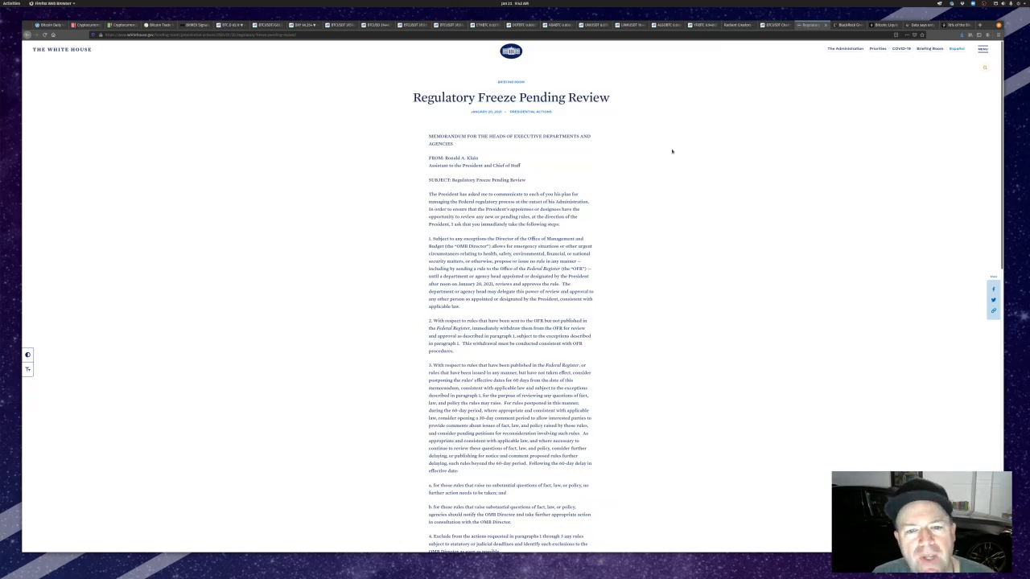
scroll(down, 3)
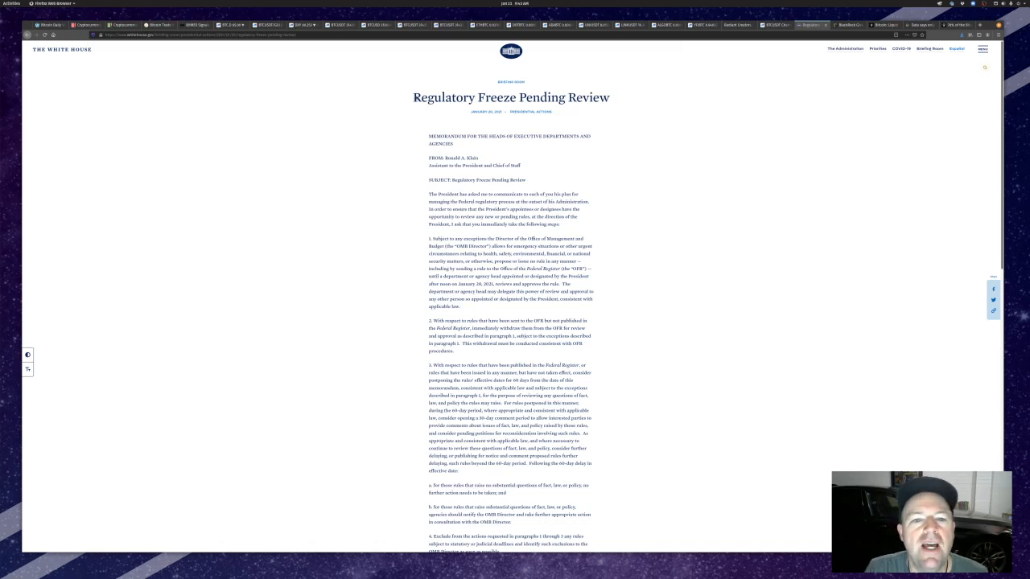
mouse_move(763, 77)
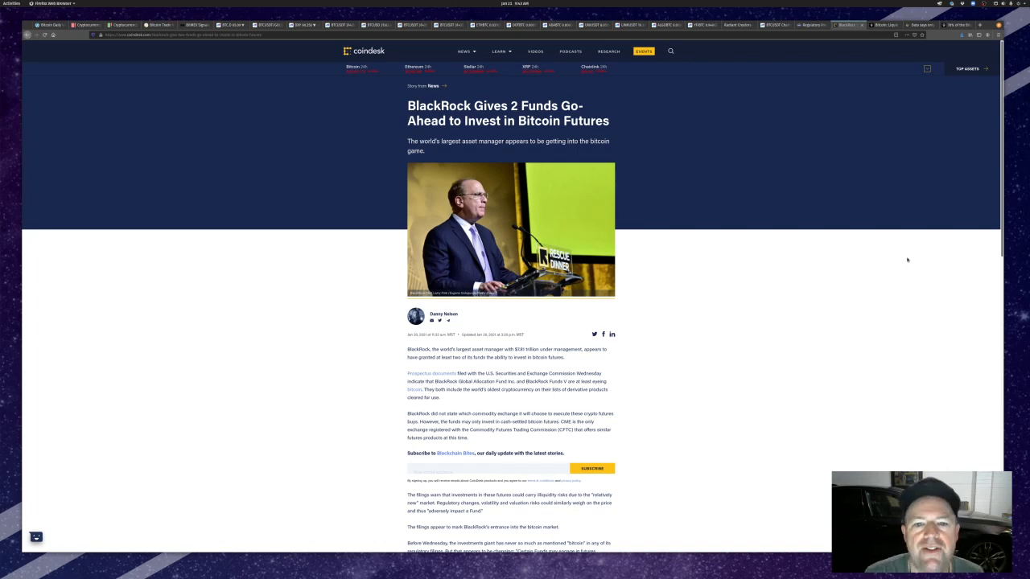
mouse_move(788, 347)
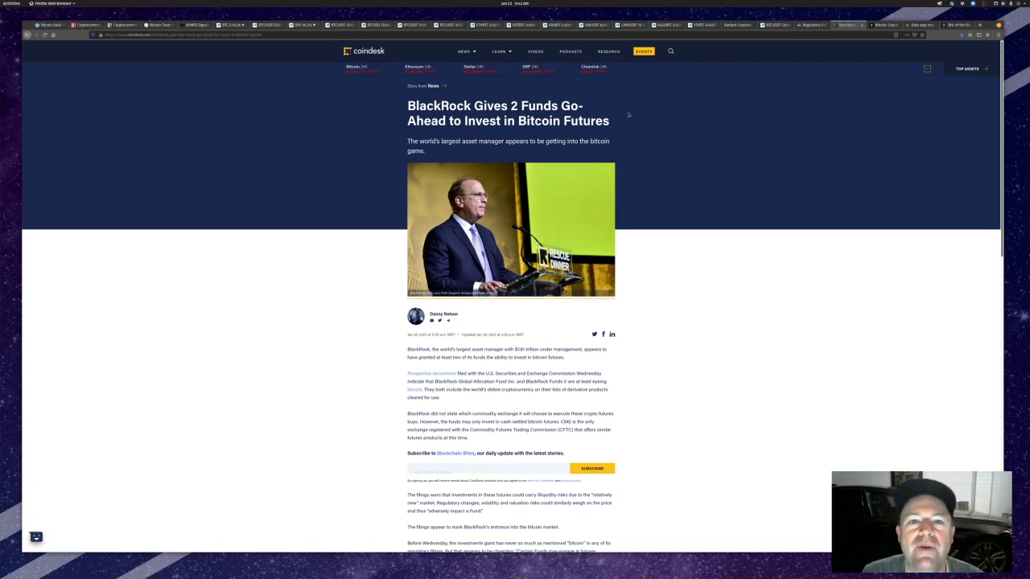
mouse_move(648, 139)
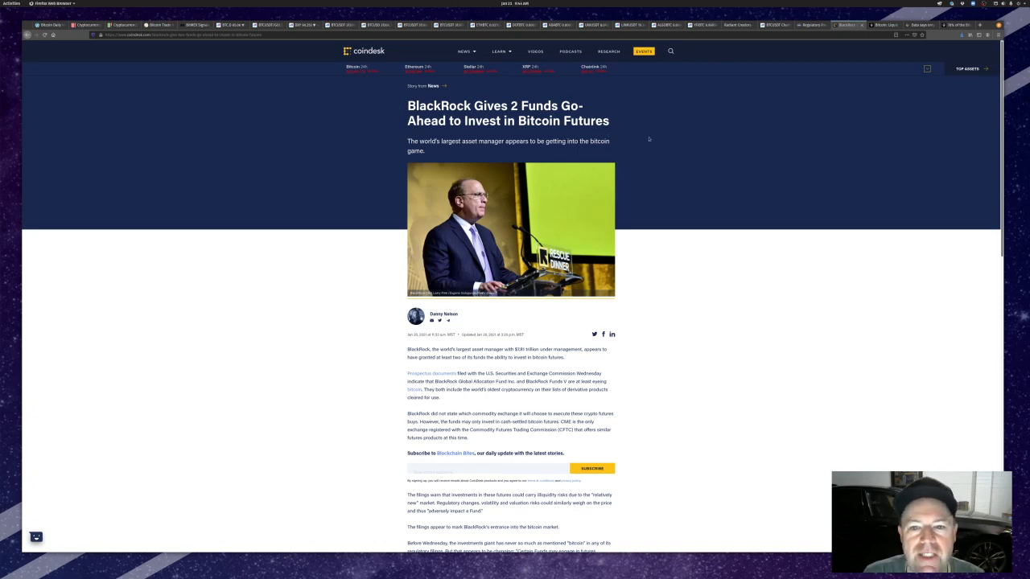
mouse_move(671, 267)
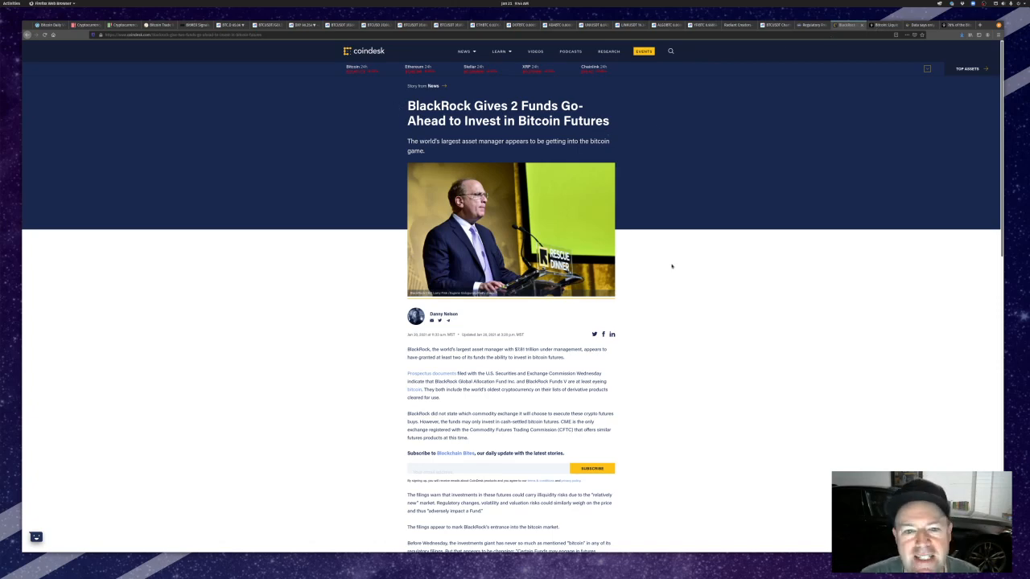
mouse_move(522, 225)
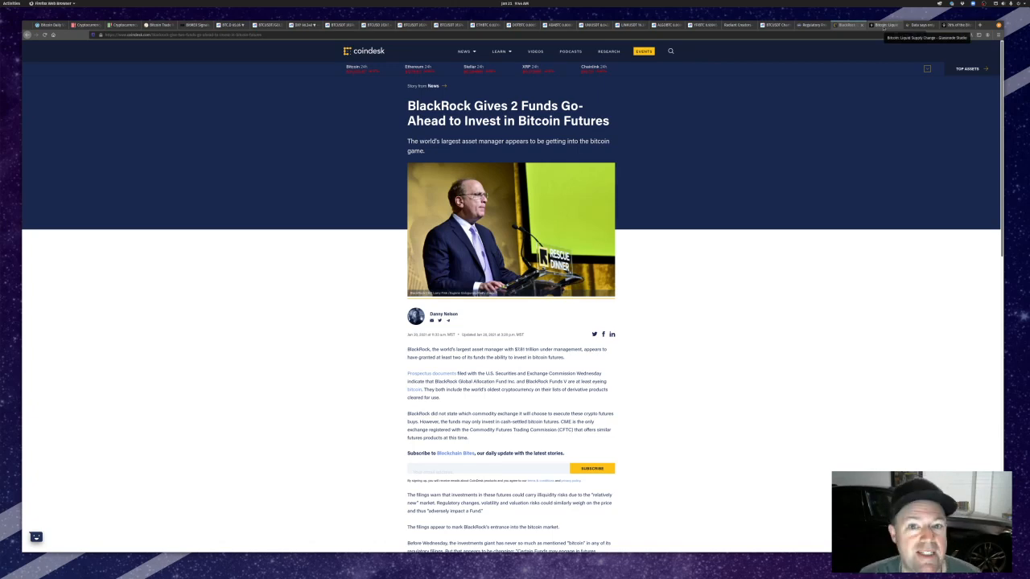
Show the Glassnode Bitcoin Liquid Supply Change chart
click(876, 24)
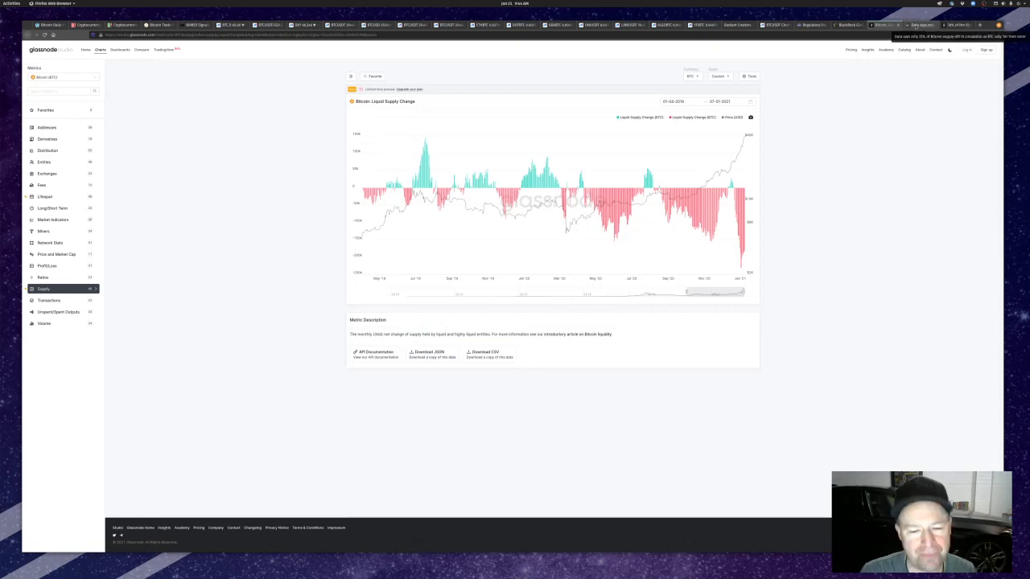
mouse_move(741, 153)
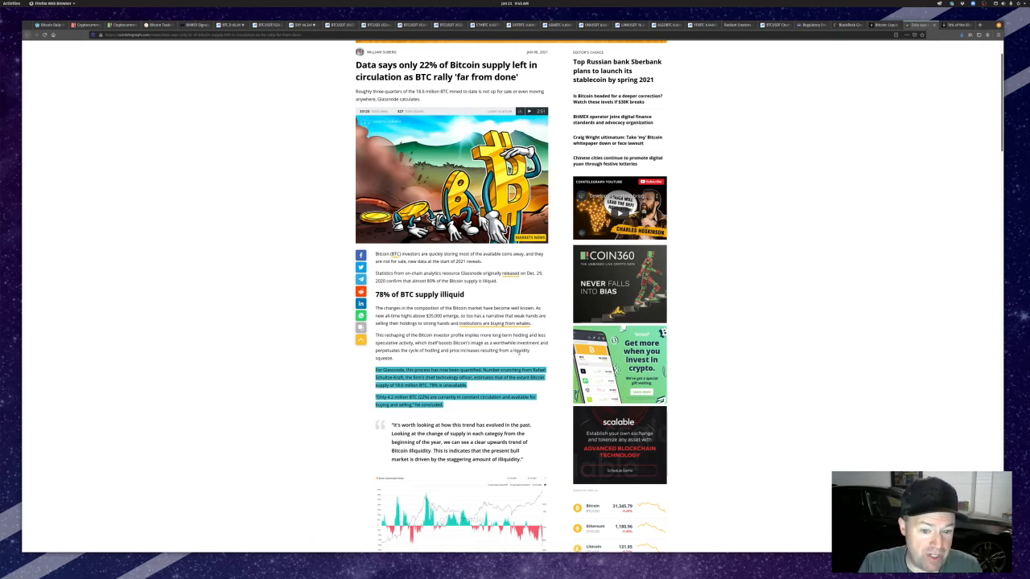
Scroll through the 22% Bitcoin supply article's illiquid-supply section
scroll(down, 3)
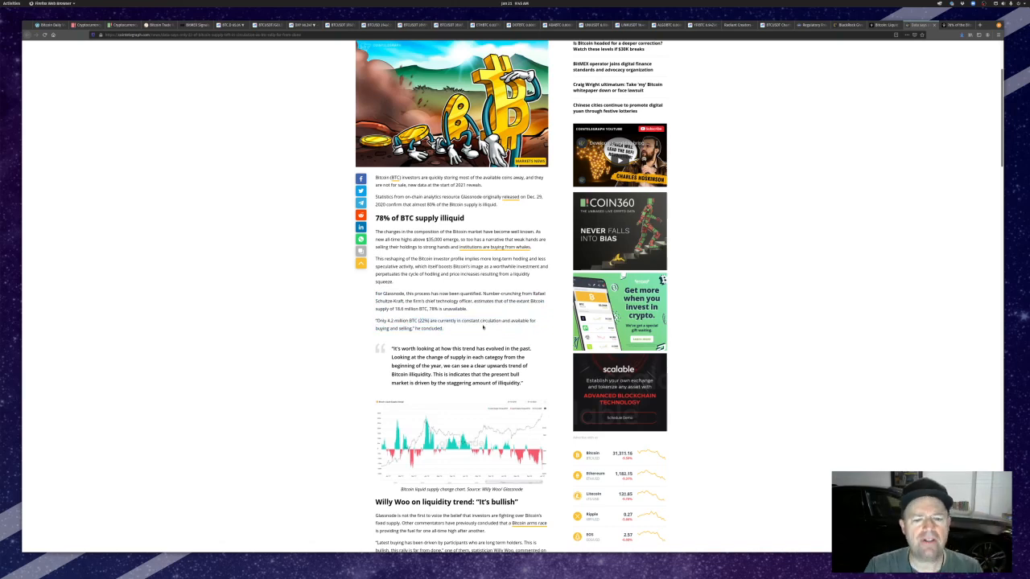
scroll(up, 3)
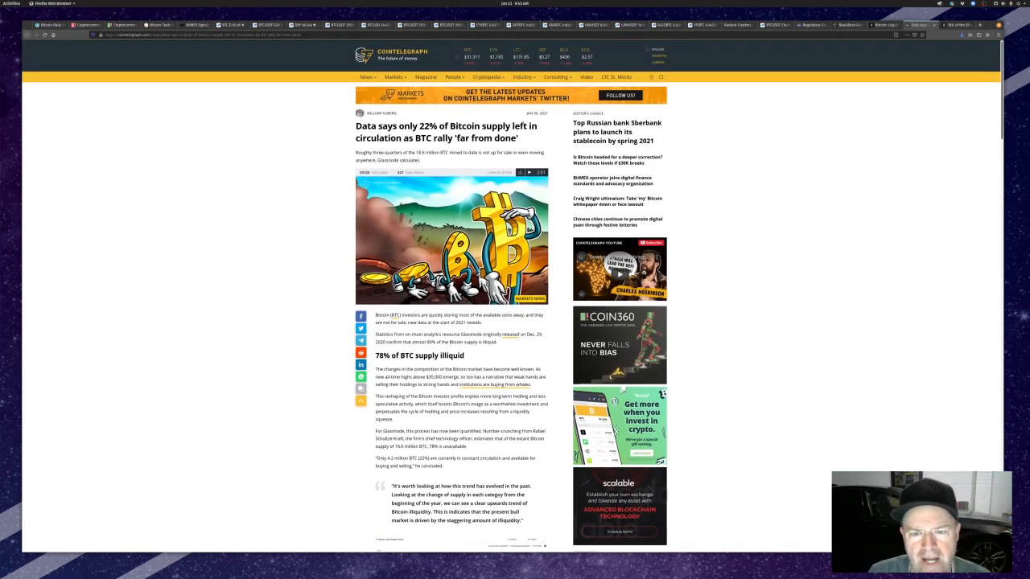
scroll(down, 3)
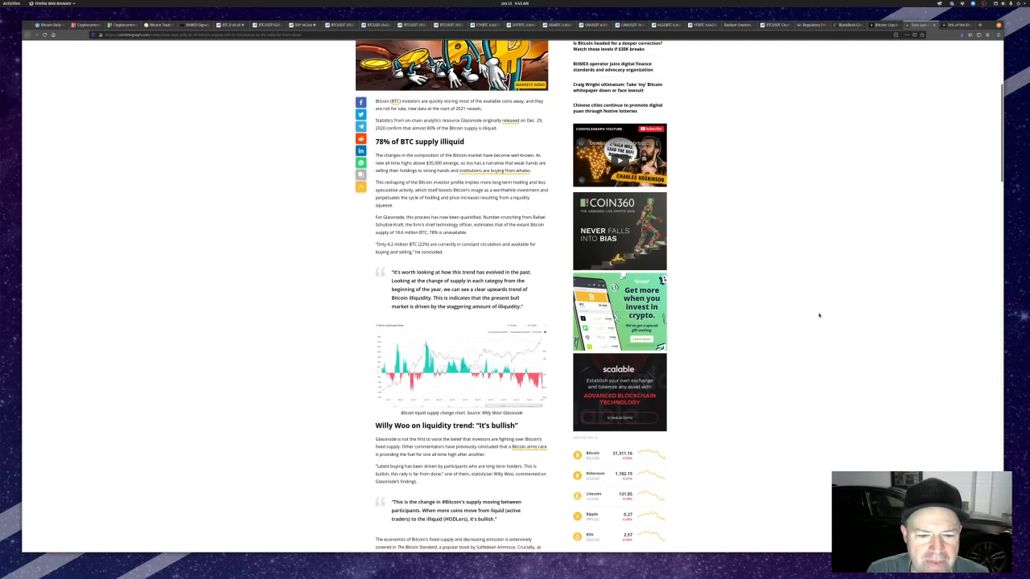
scroll(down, 3)
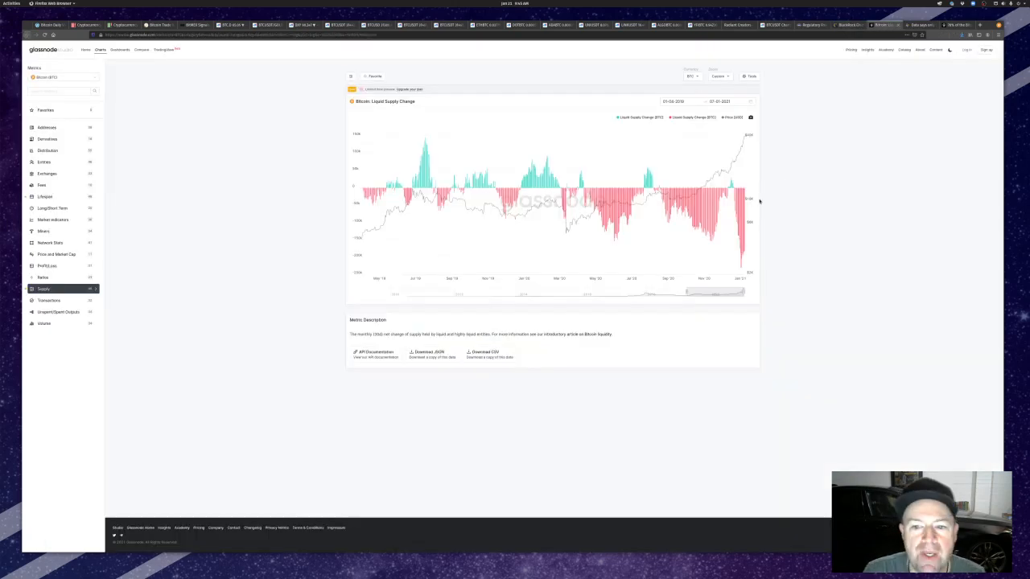
mouse_move(744, 207)
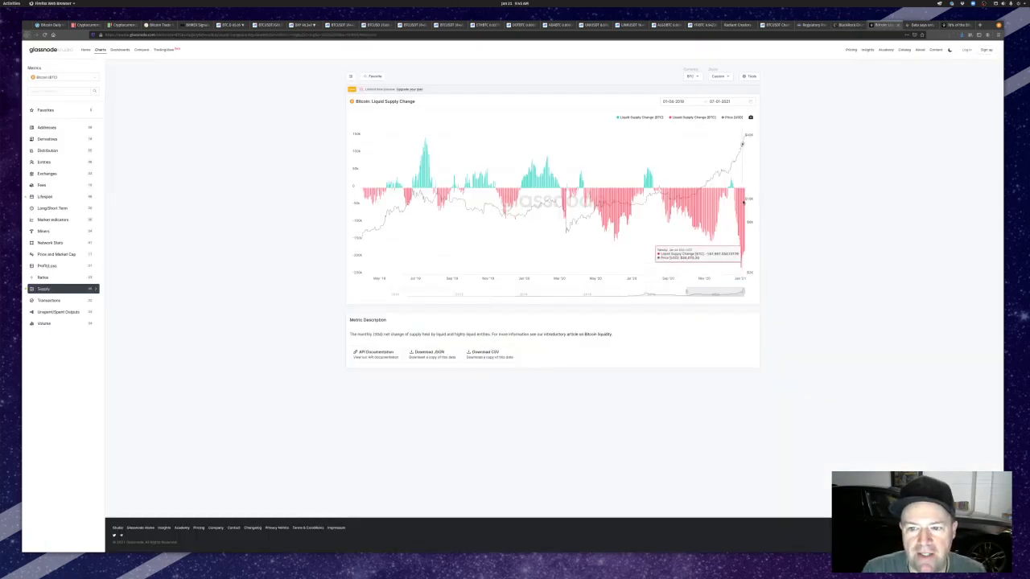
mouse_move(743, 142)
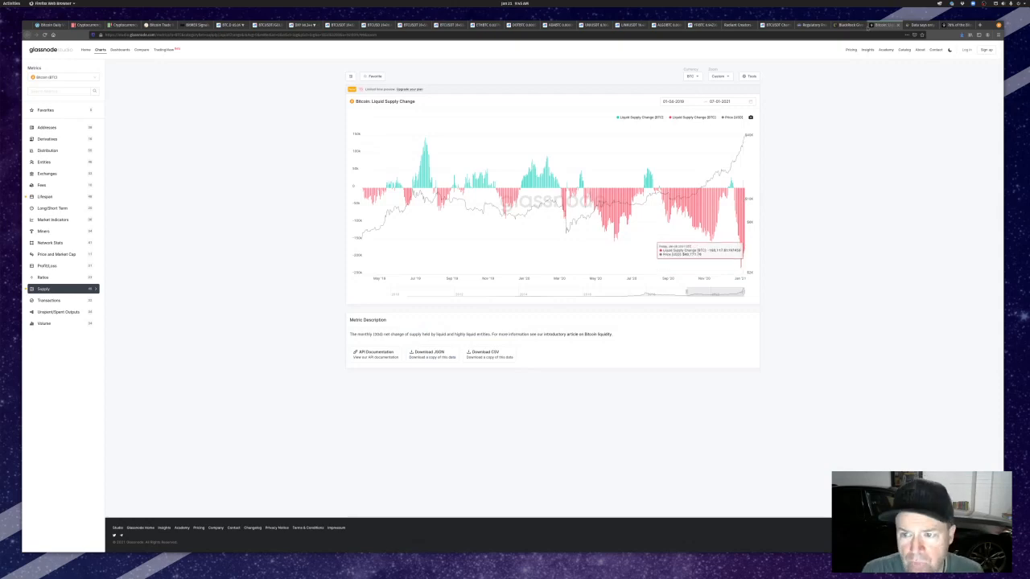
Briefly revisit the CoinDesk BlackRock futures article, then return to the liquid supply chart
click(842, 25)
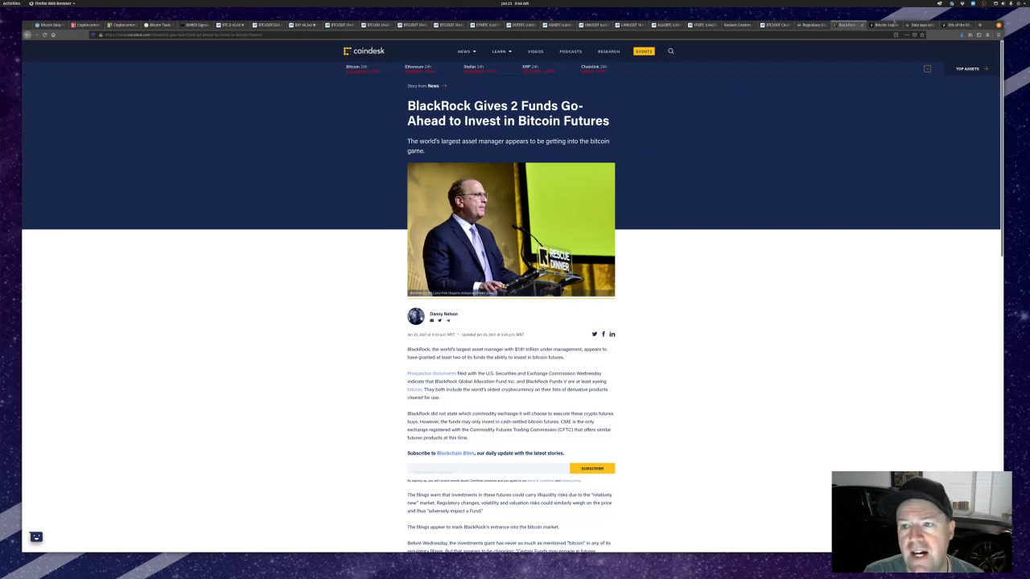
click(882, 25)
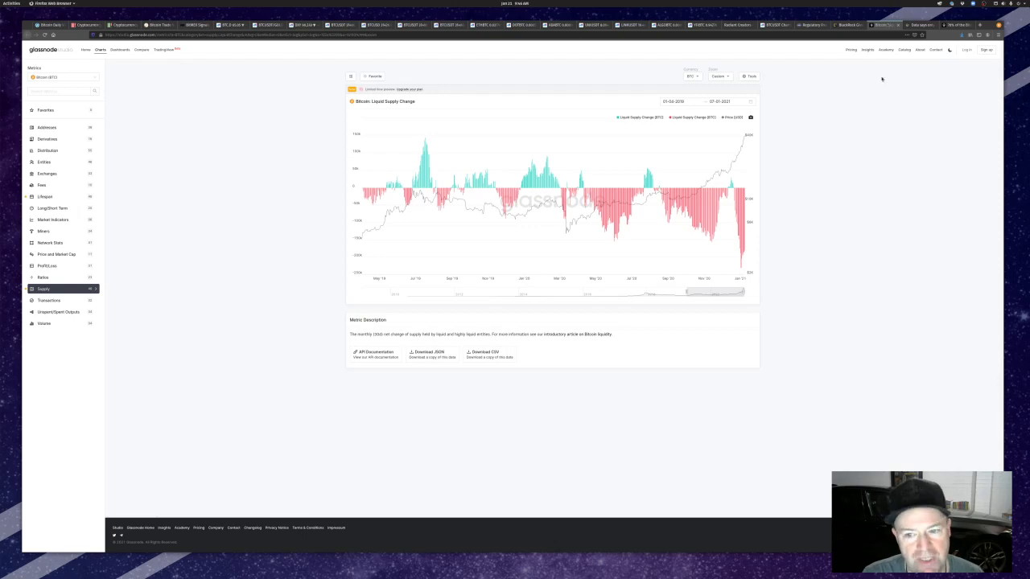
mouse_move(742, 228)
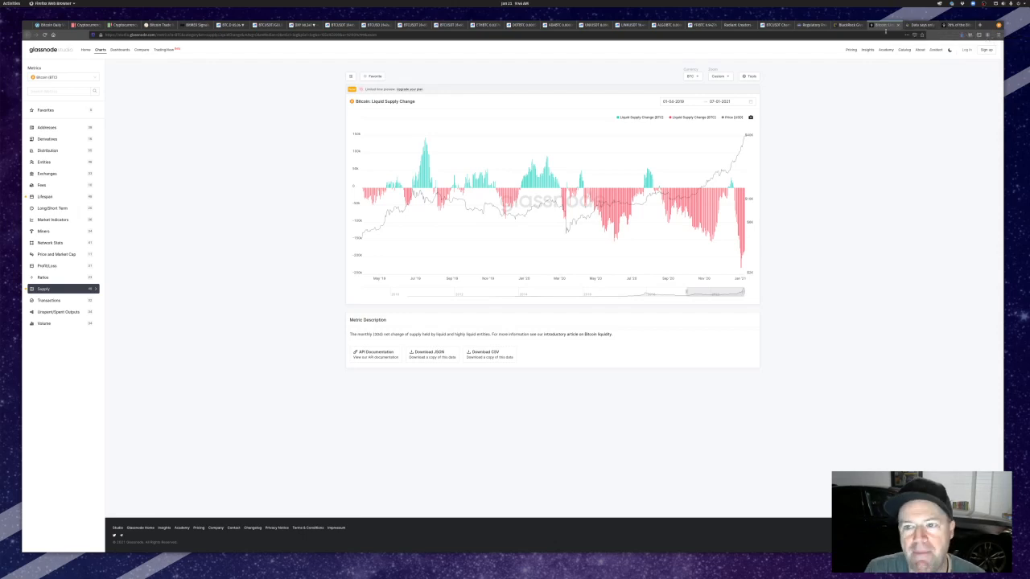
Bring up the Glassnode Insights report '78% of the Bitcoin Supply is Not Liquid'
click(890, 24)
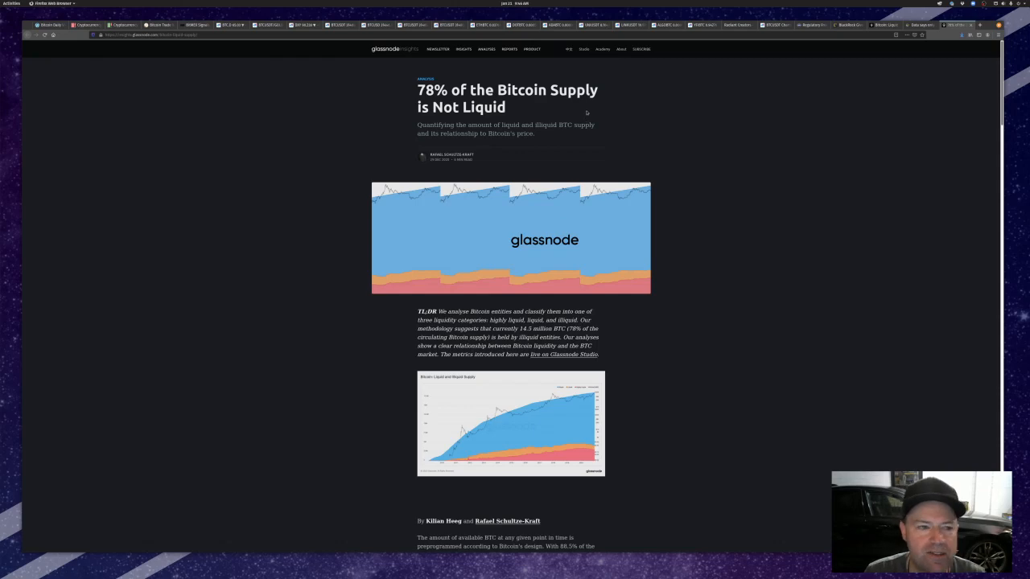
mouse_move(536, 106)
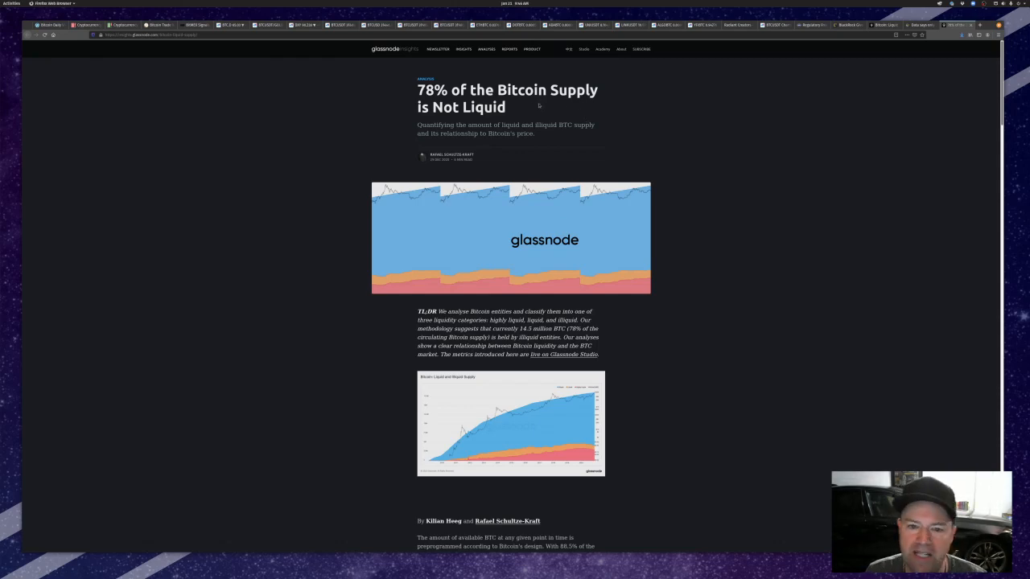
mouse_move(737, 110)
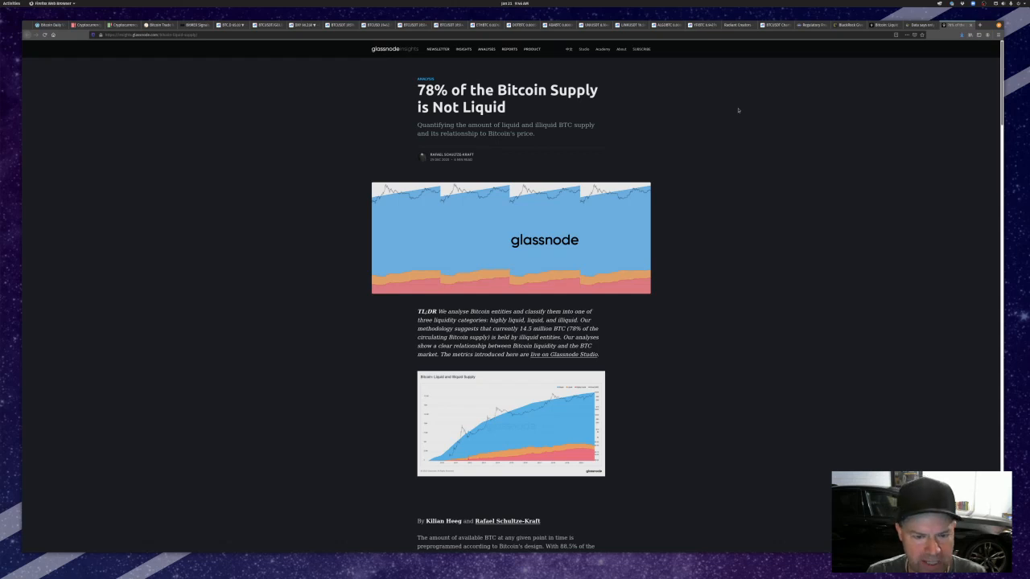
mouse_move(539, 158)
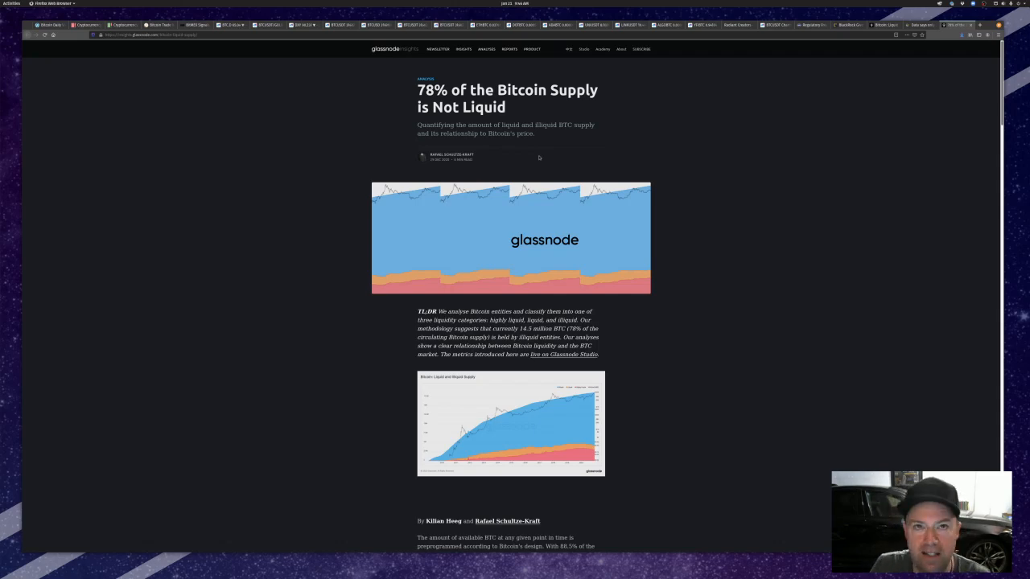
mouse_move(662, 177)
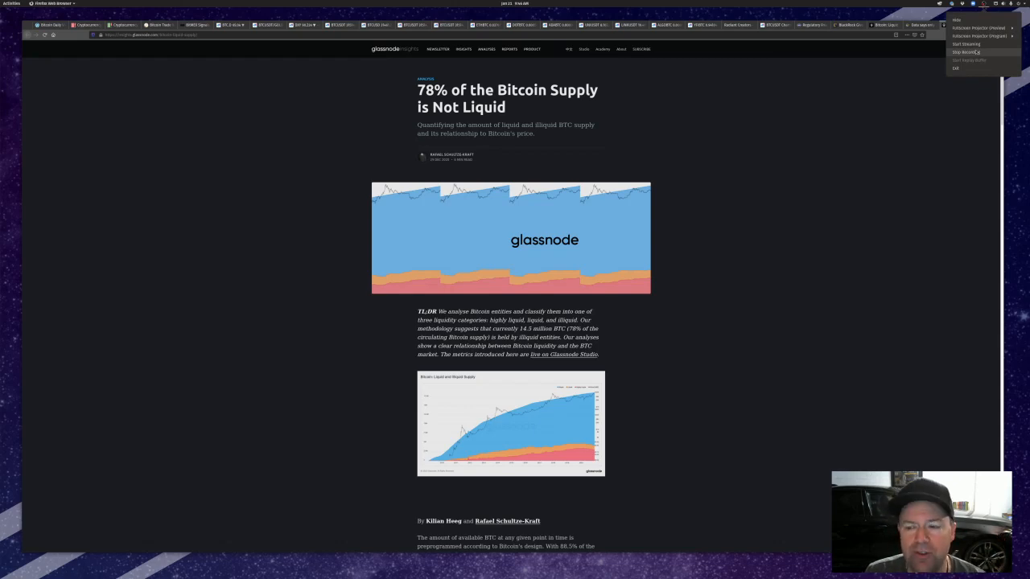
click(968, 52)
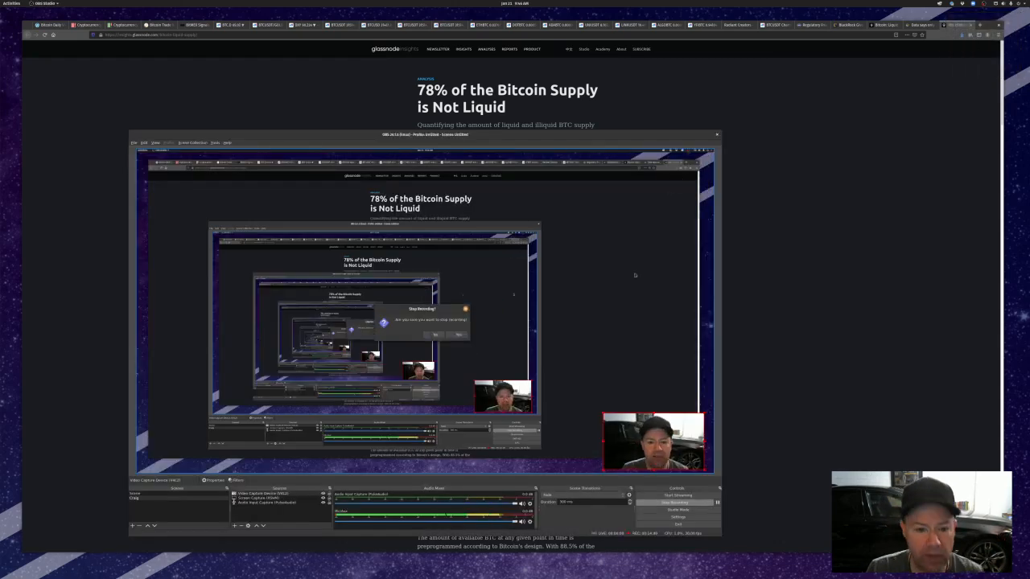